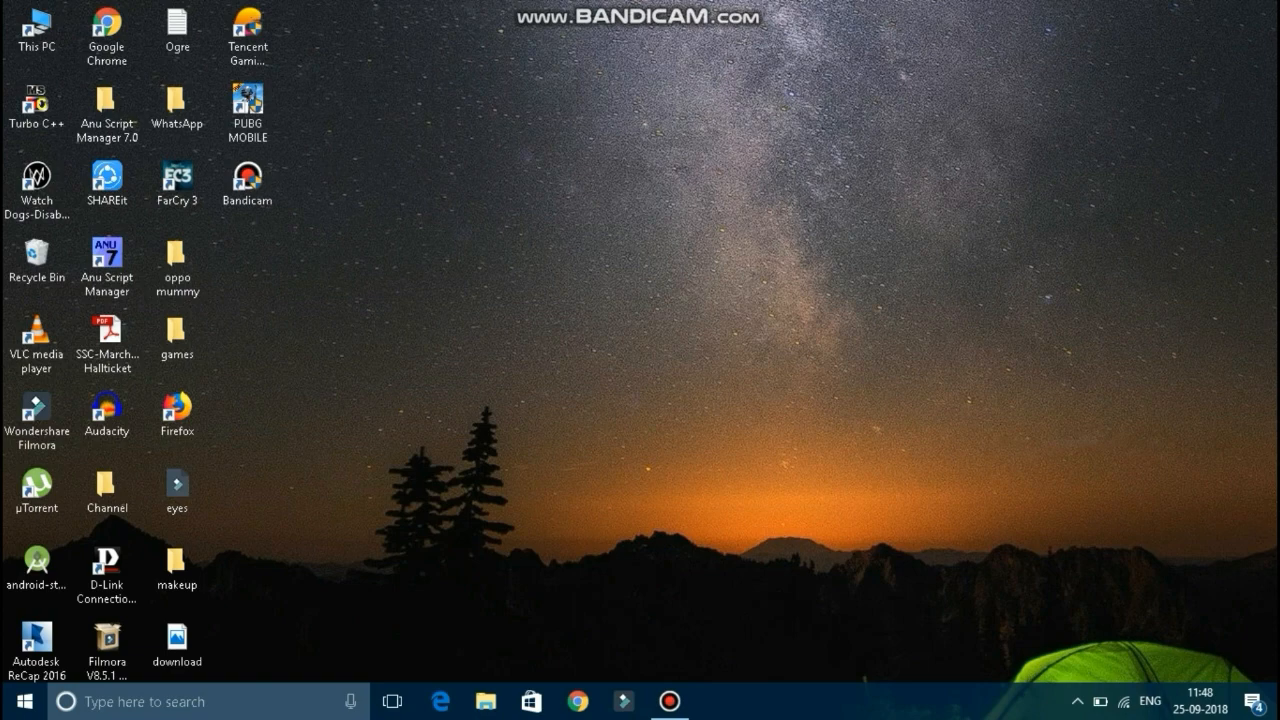
- Reach the Date and Time settings via Control Panel's Clock, Language, and Region
{"action": "left_click", "coordinate": [80, 700]}
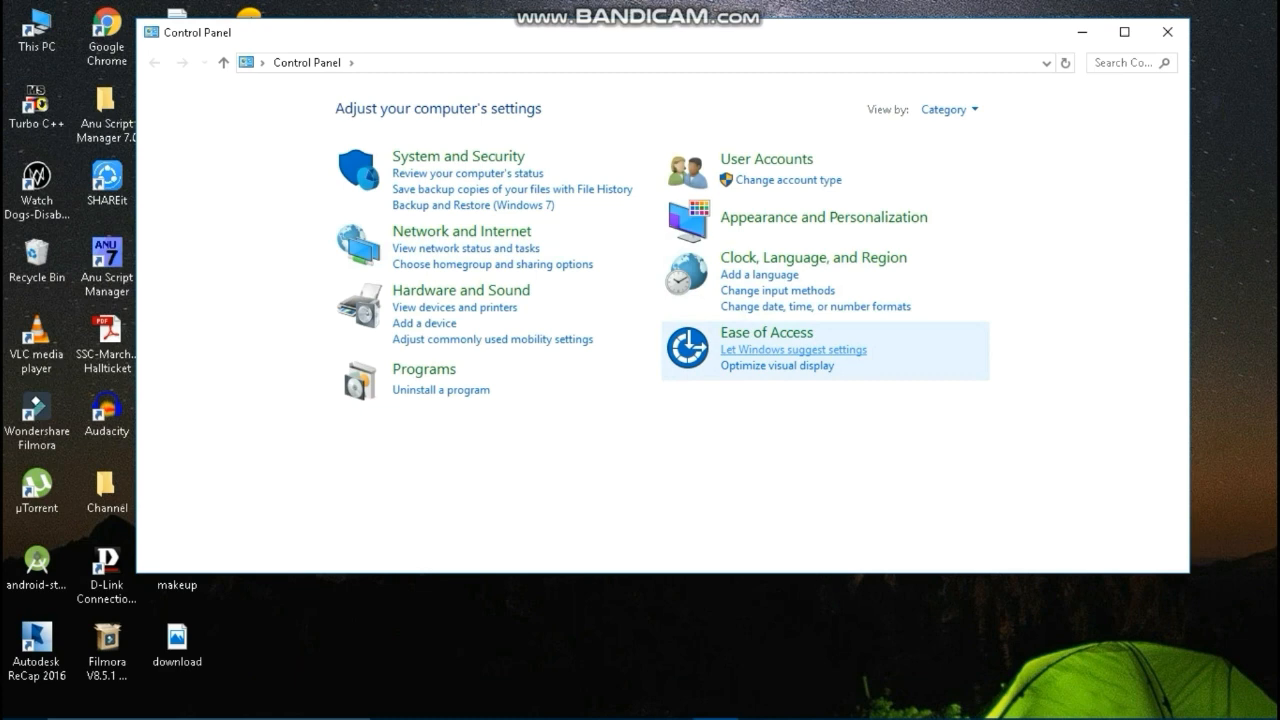
{"action": "left_click", "coordinate": [812, 256]}
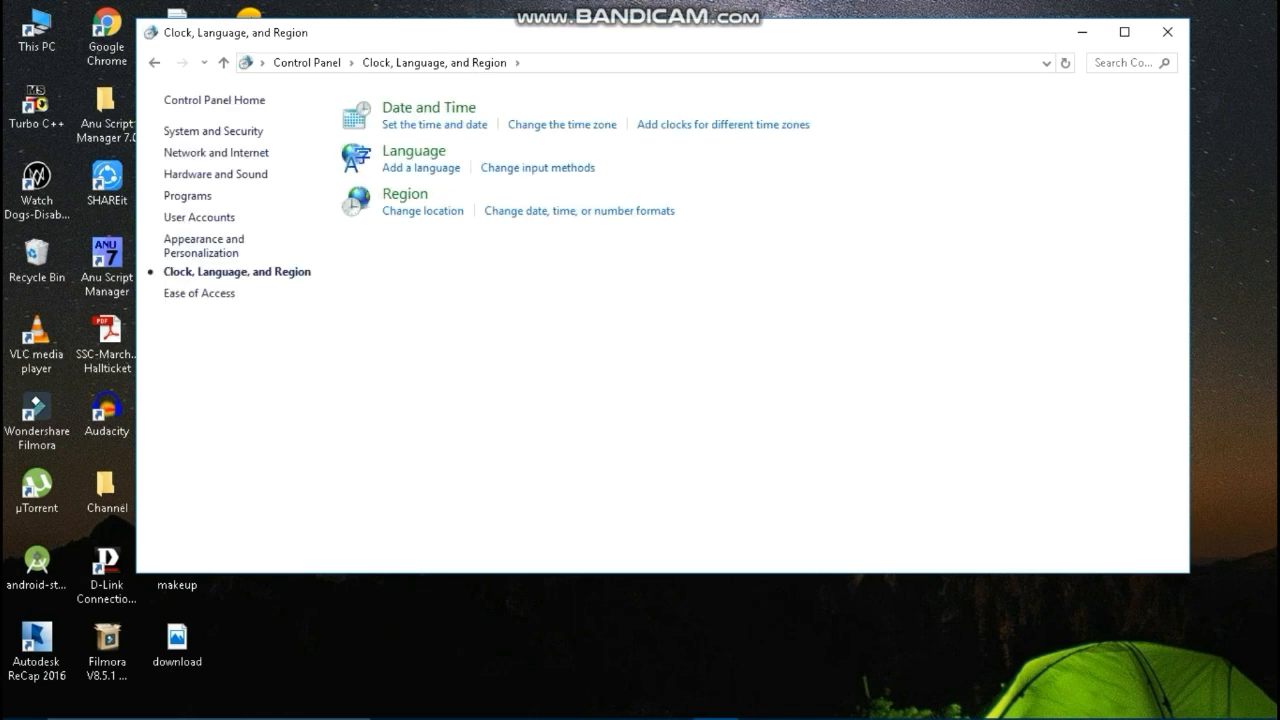
{"action": "mouse_move", "coordinate": [428, 108]}
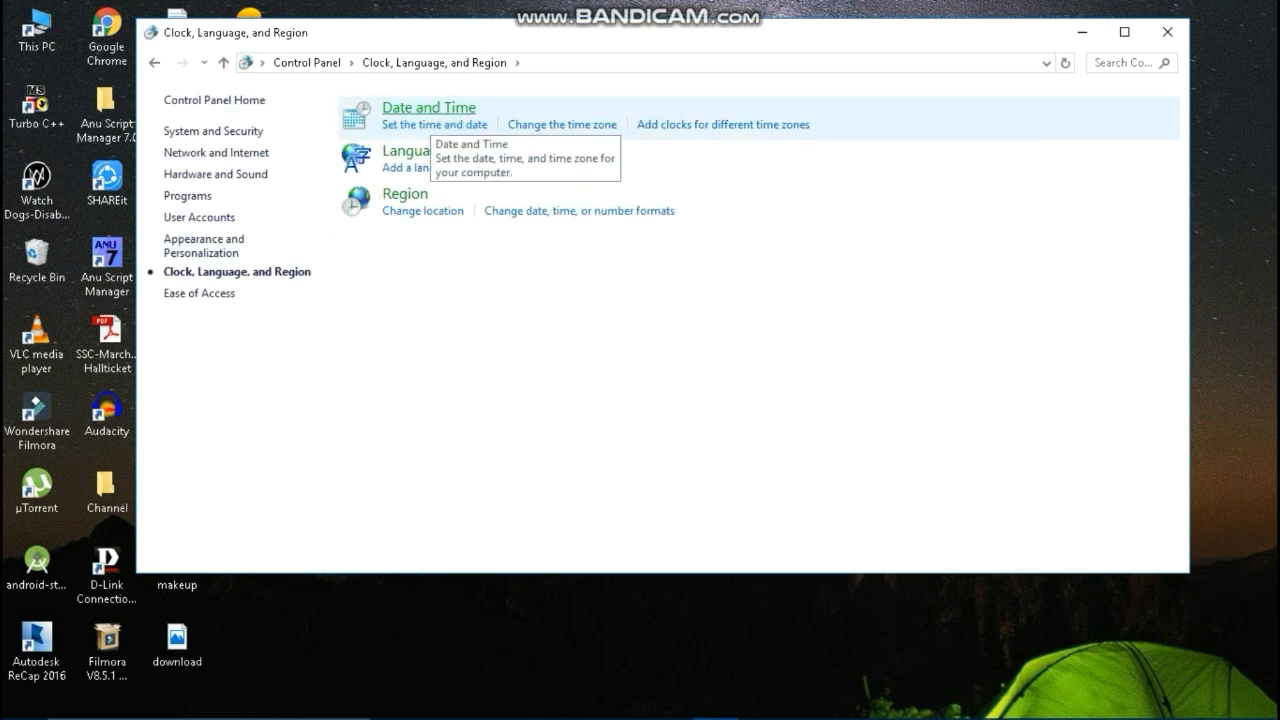
{"action": "left_click", "coordinate": [428, 108]}
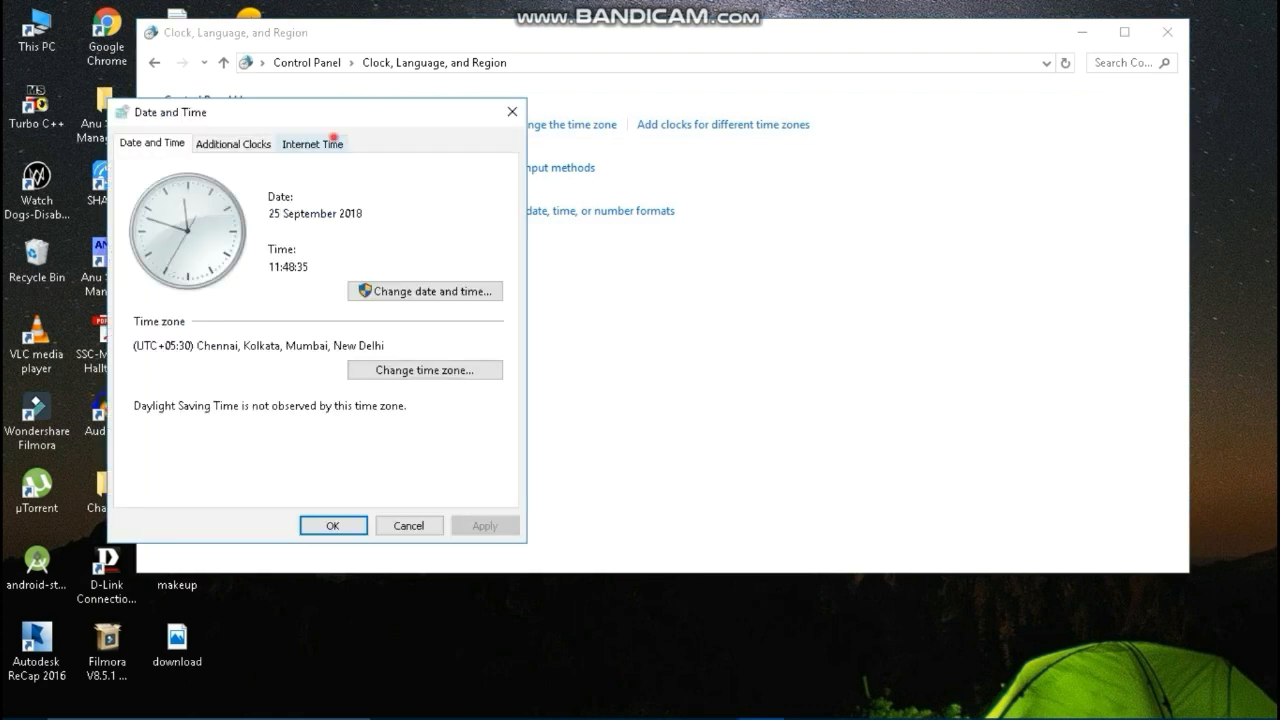
- Under Internet Time, select the time.windows.com server and update the clock now
{"action": "left_click", "coordinate": [312, 144]}
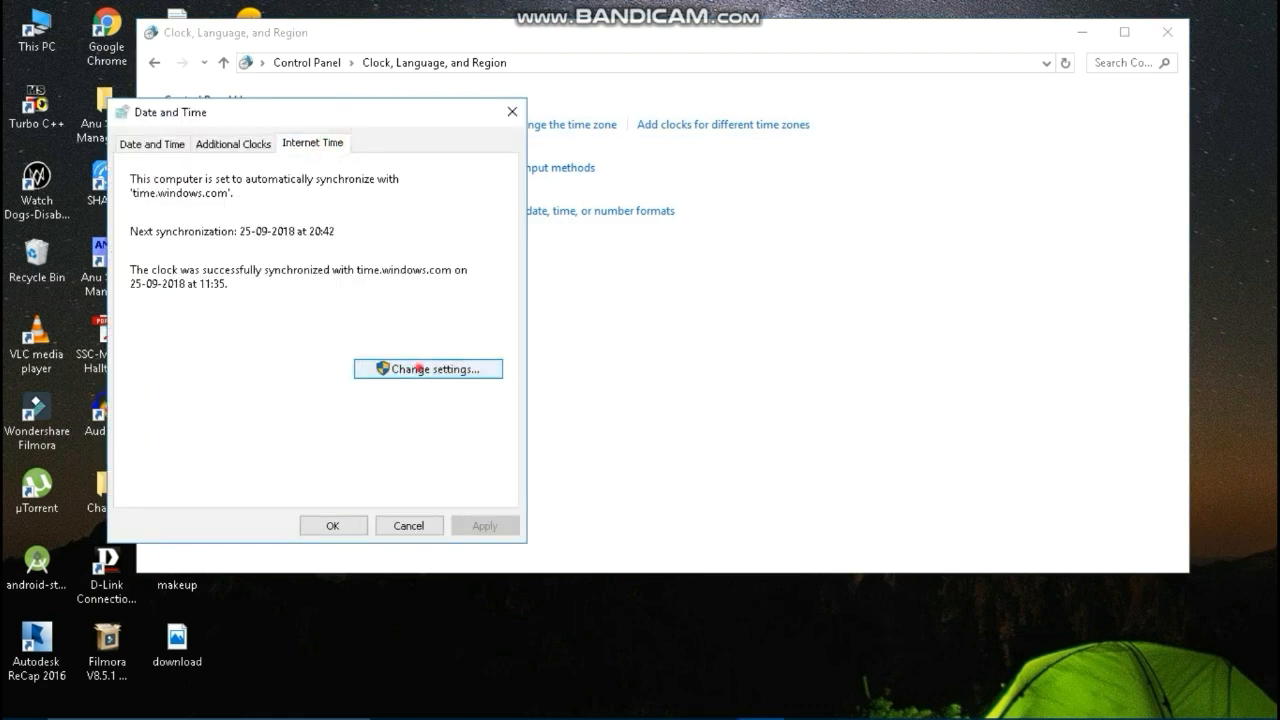
{"action": "left_click", "coordinate": [428, 368]}
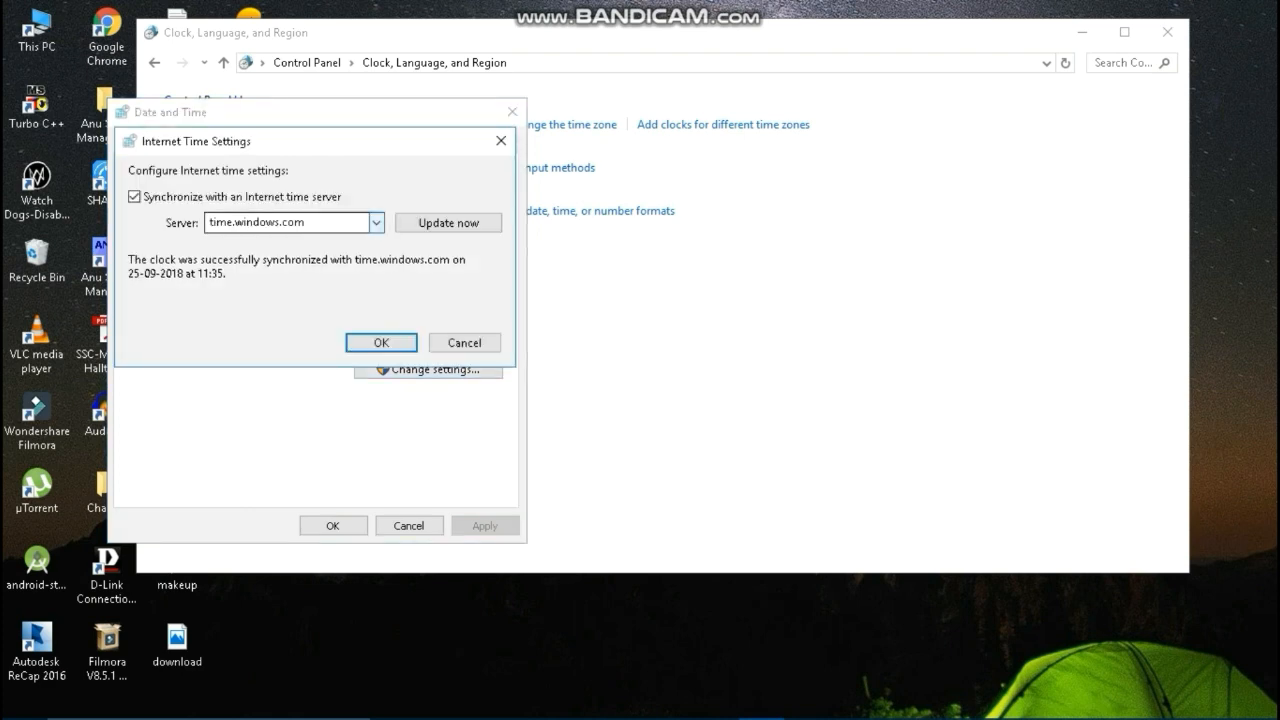
{"action": "left_click", "coordinate": [376, 222]}
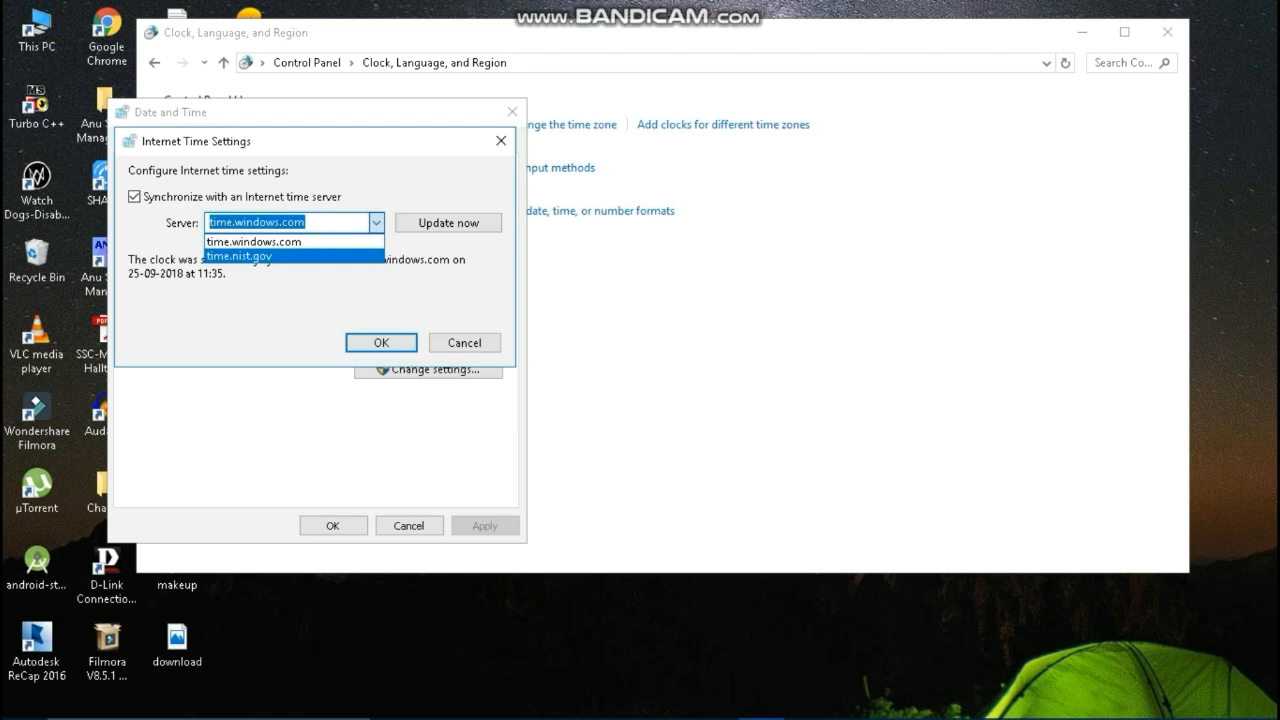
{"action": "left_click", "coordinate": [254, 240]}
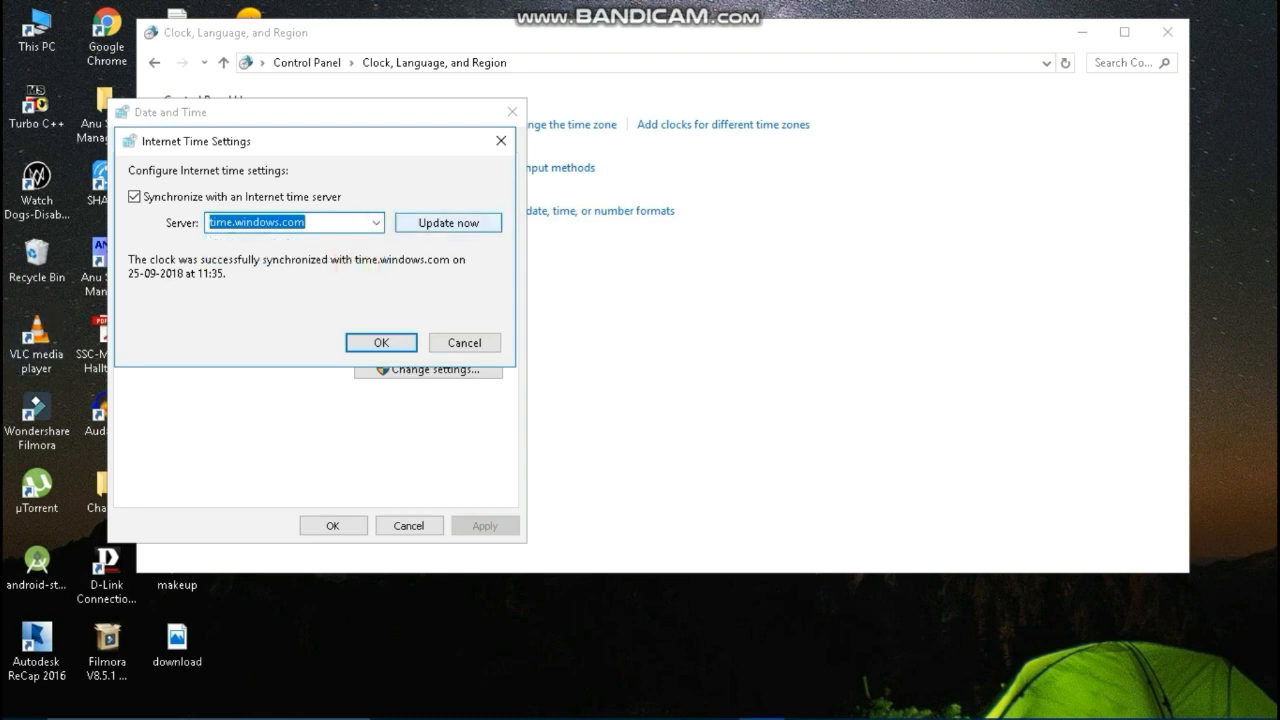
{"action": "left_click", "coordinate": [448, 222]}
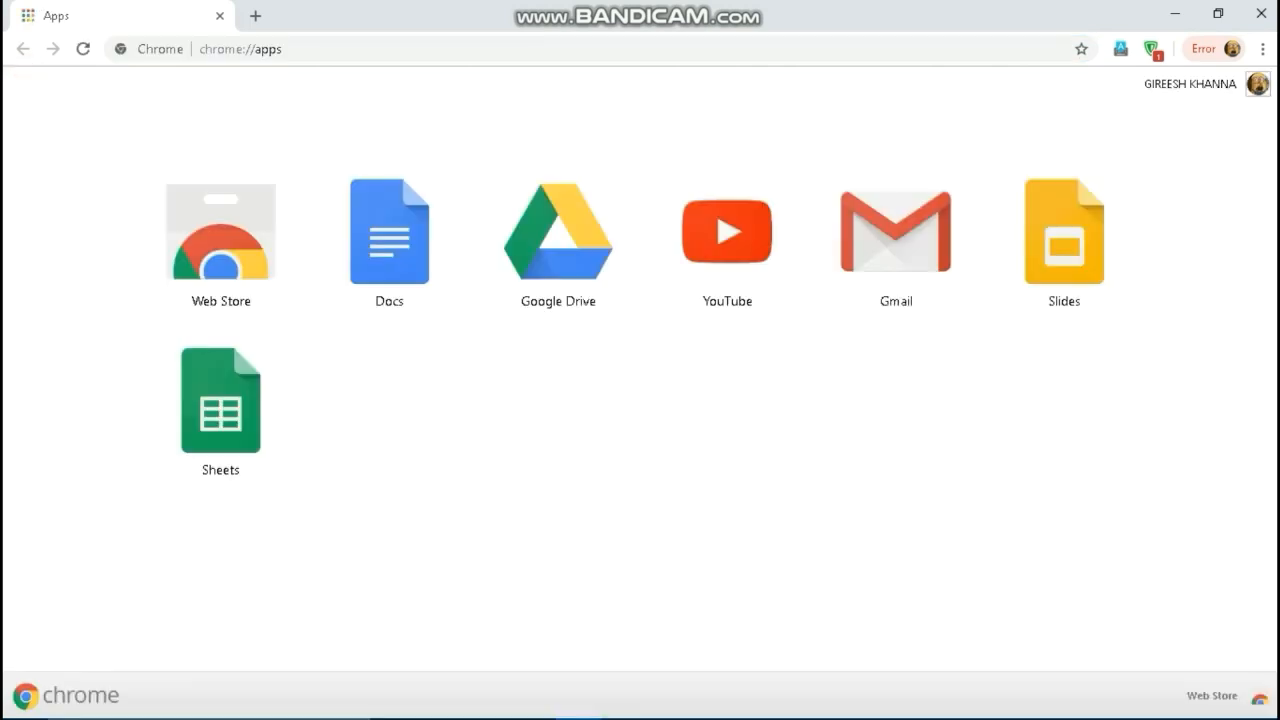
- Search the Web Store for 'flipshope' and add the FlipShope Flash sale autobuy extension
{"action": "left_click", "coordinate": [220, 232]}
{"action": "type", "text": "flipshope"}
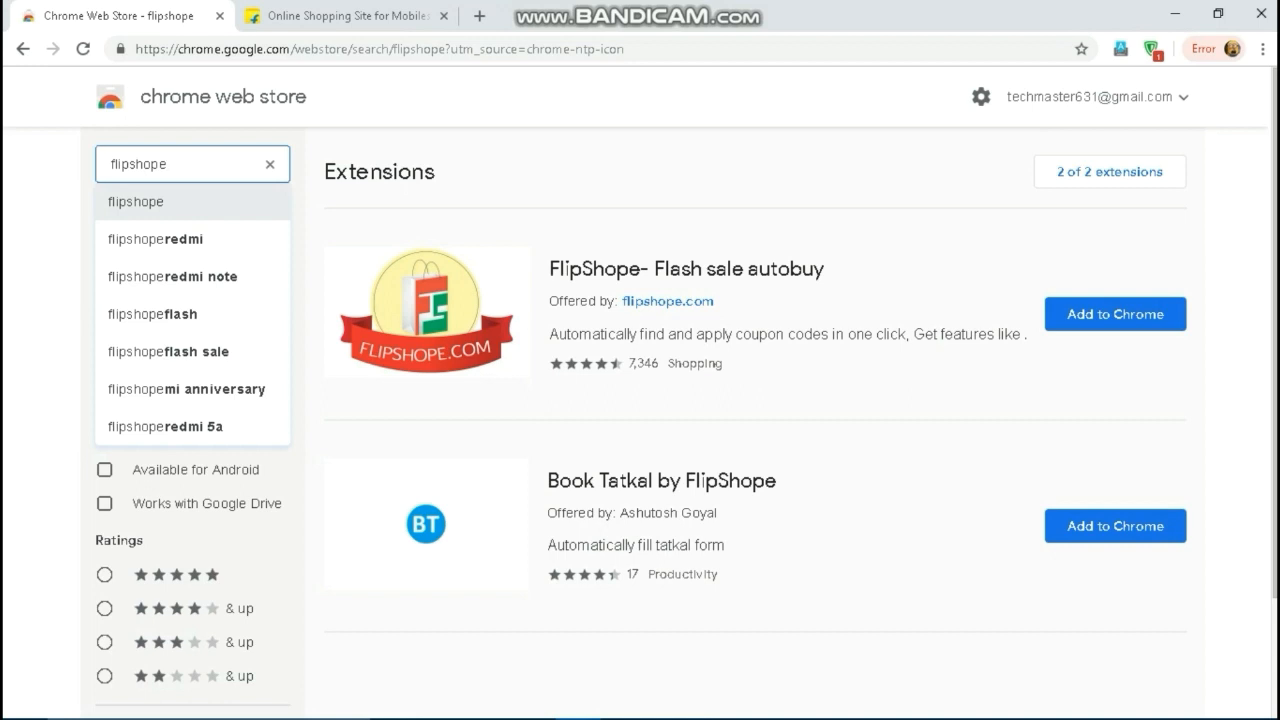
{"action": "left_click", "coordinate": [192, 164]}
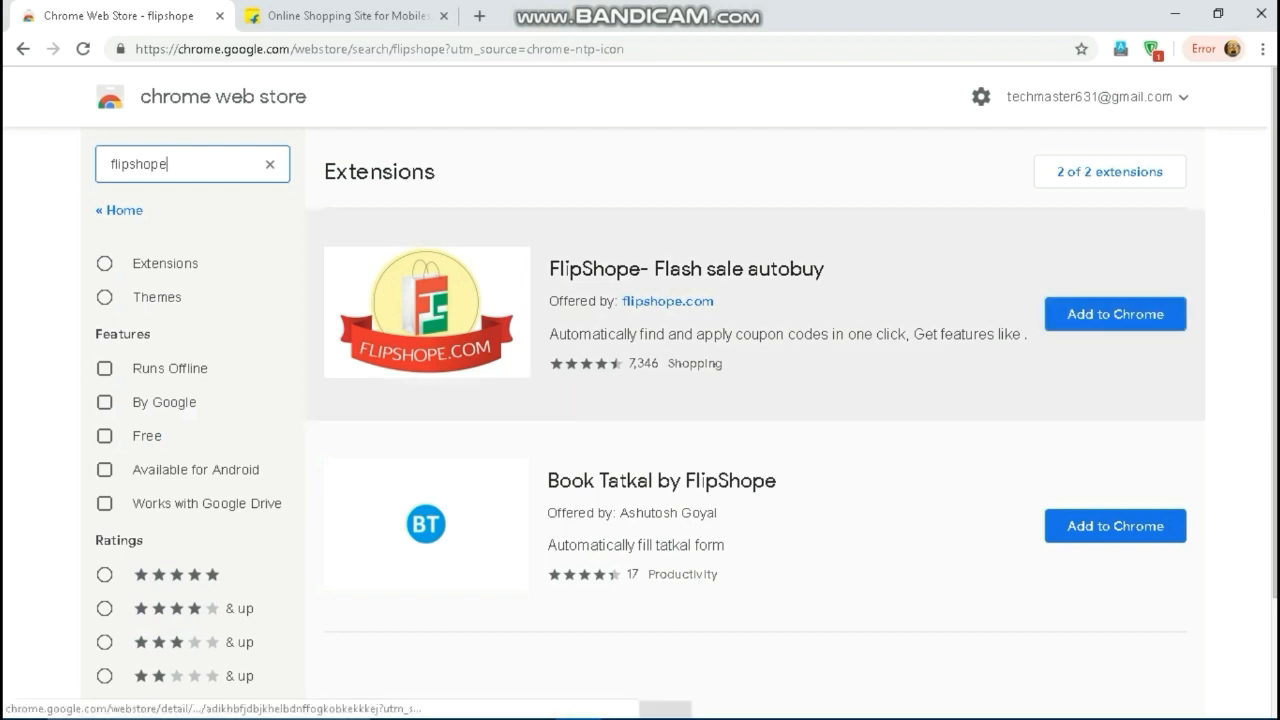
{"action": "left_click", "coordinate": [1114, 312]}
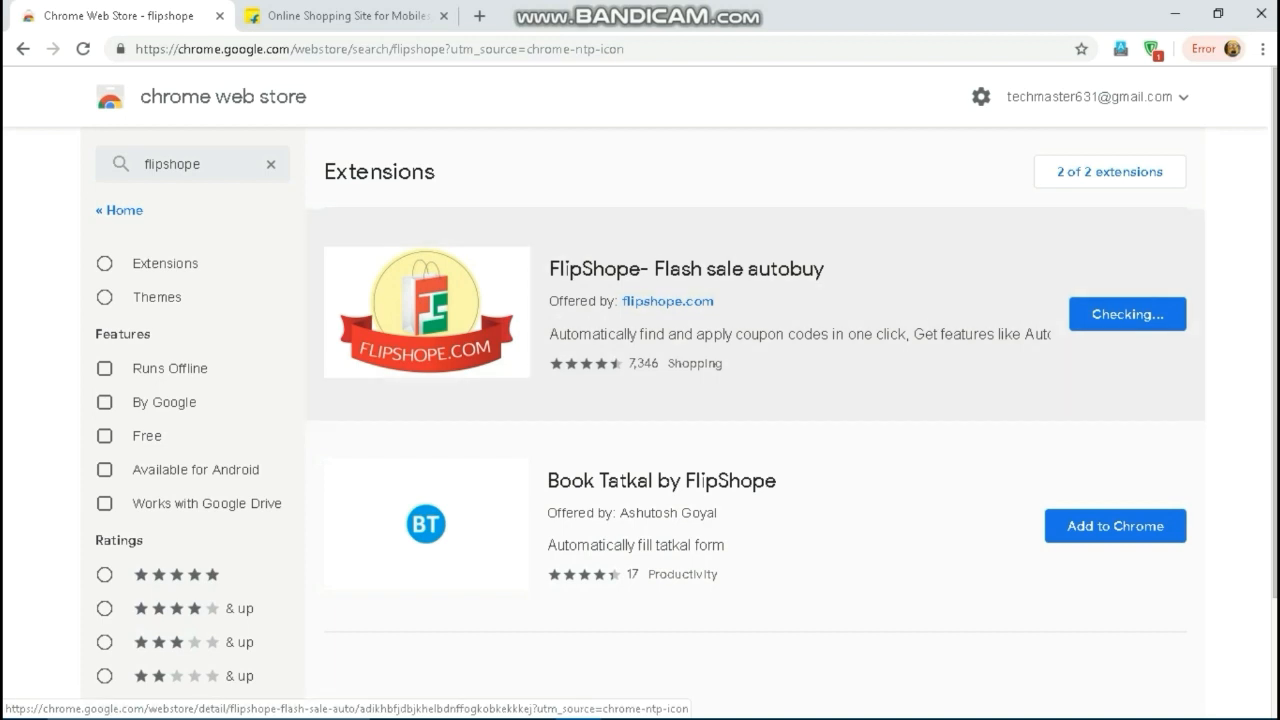
{"action": "left_click", "coordinate": [1126, 312]}
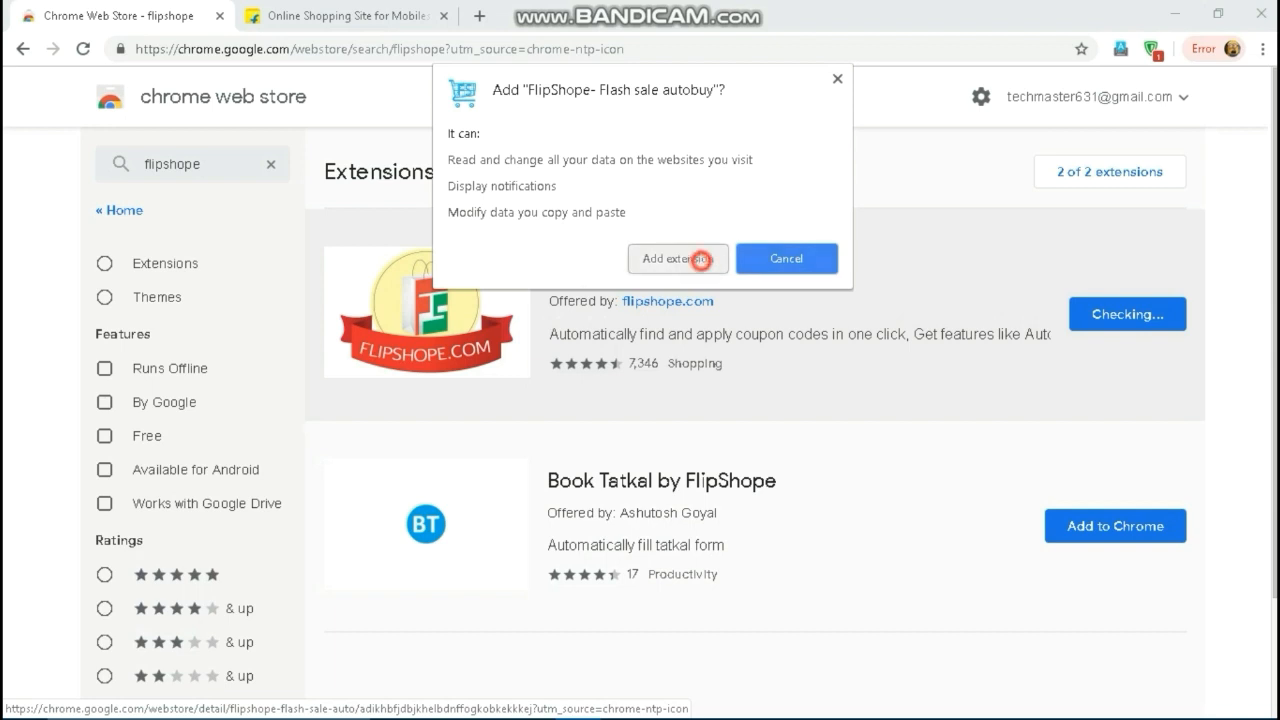
{"action": "left_click", "coordinate": [678, 258]}
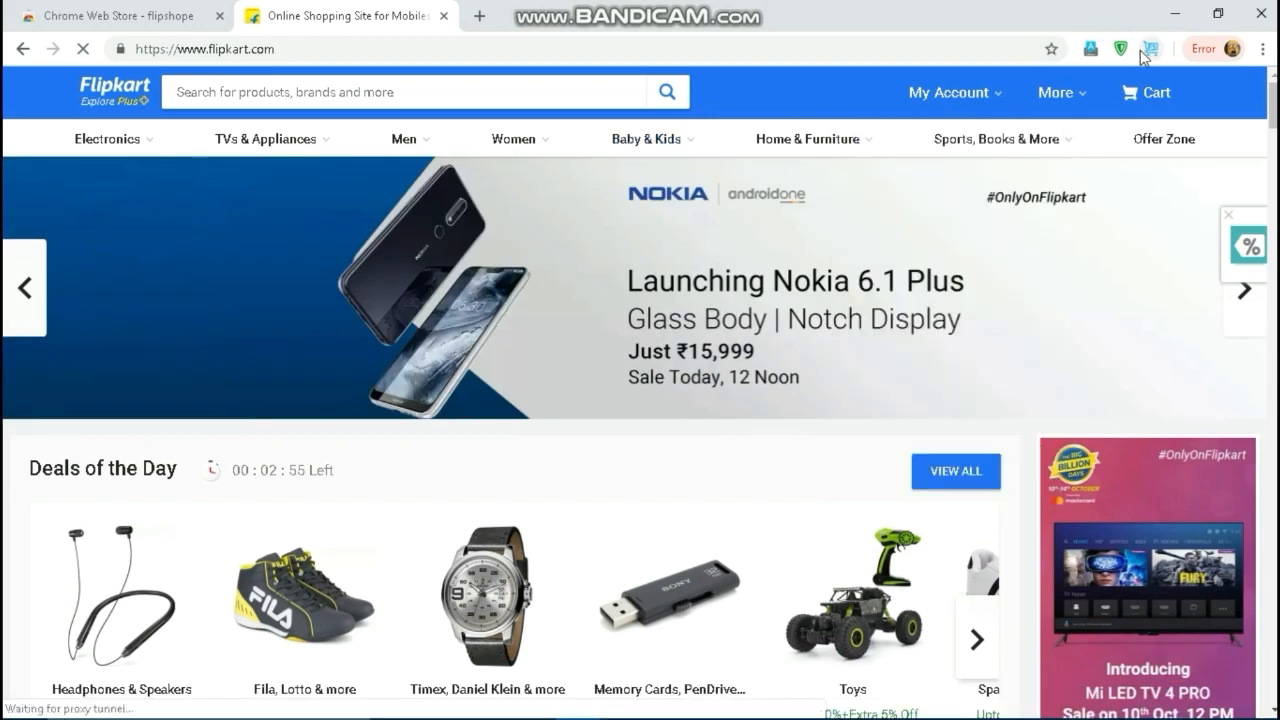
- From the FlipShope panel, scroll down to the Nokia 6.1 Plus flash-sale entry
{"action": "left_click", "coordinate": [1150, 48]}
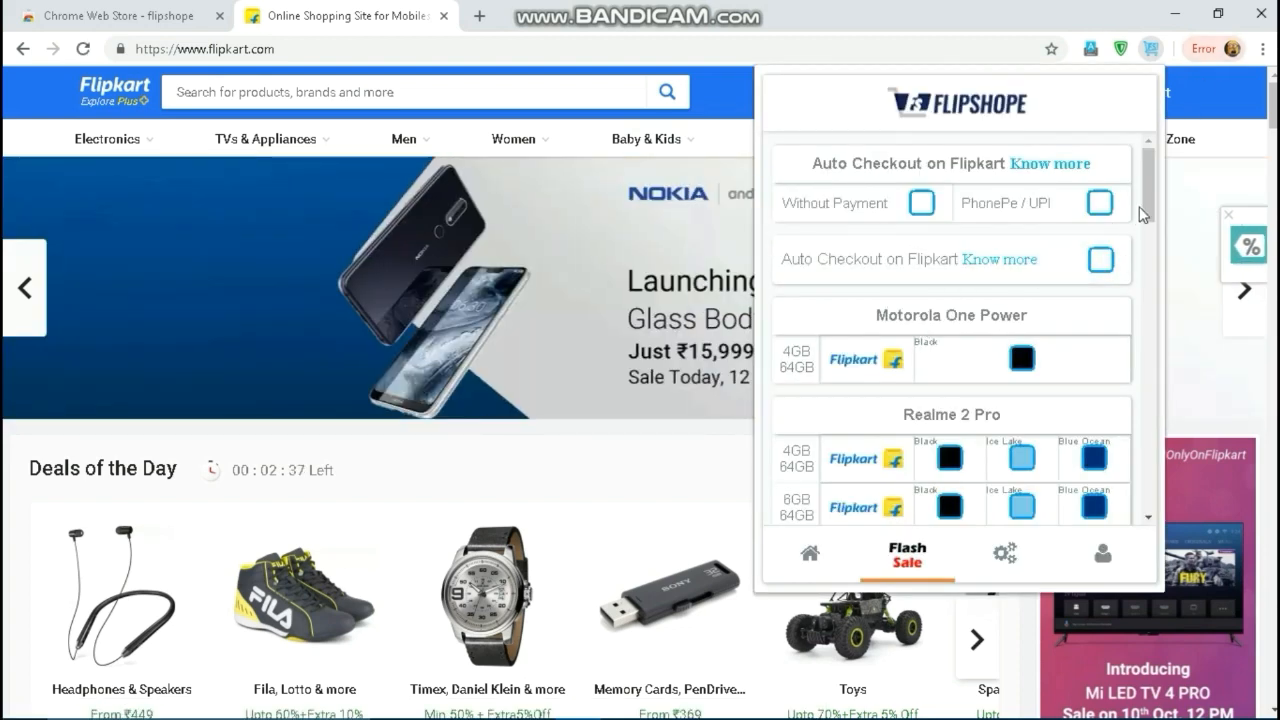
{"action": "scroll", "scroll_direction": "down", "scroll_amount": 3}
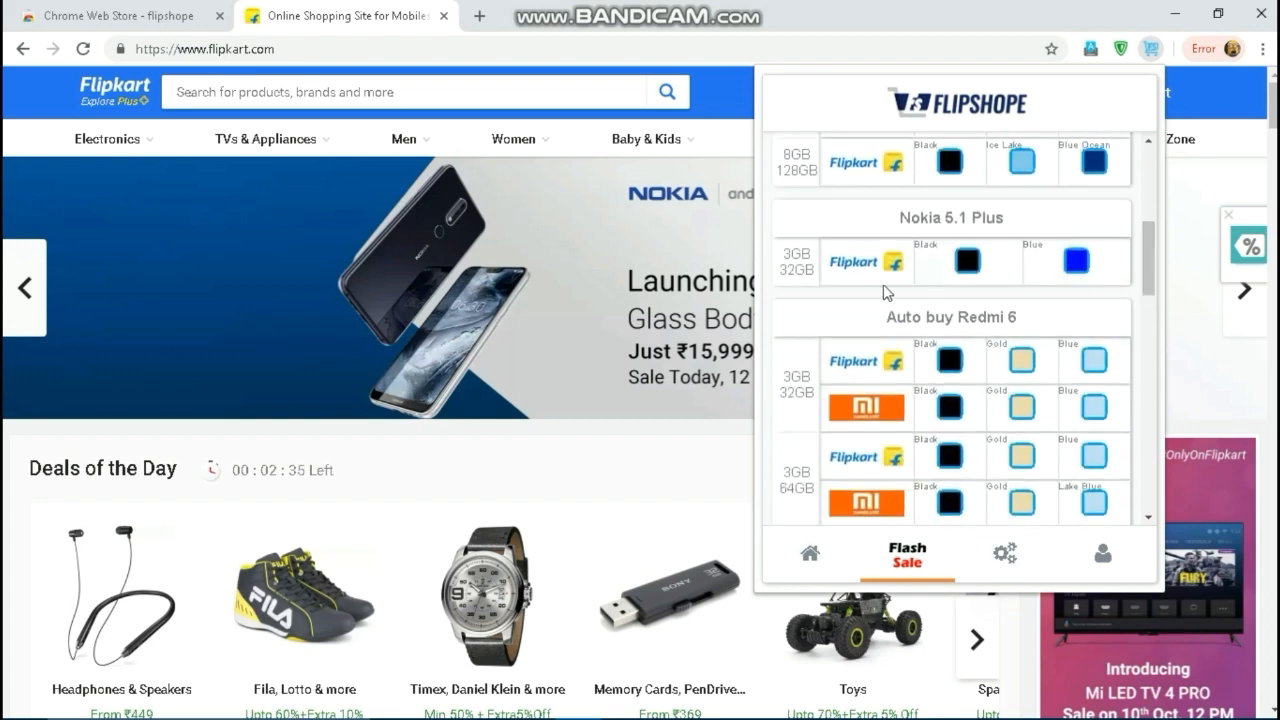
{"action": "scroll", "scroll_direction": "down", "scroll_amount": 3}
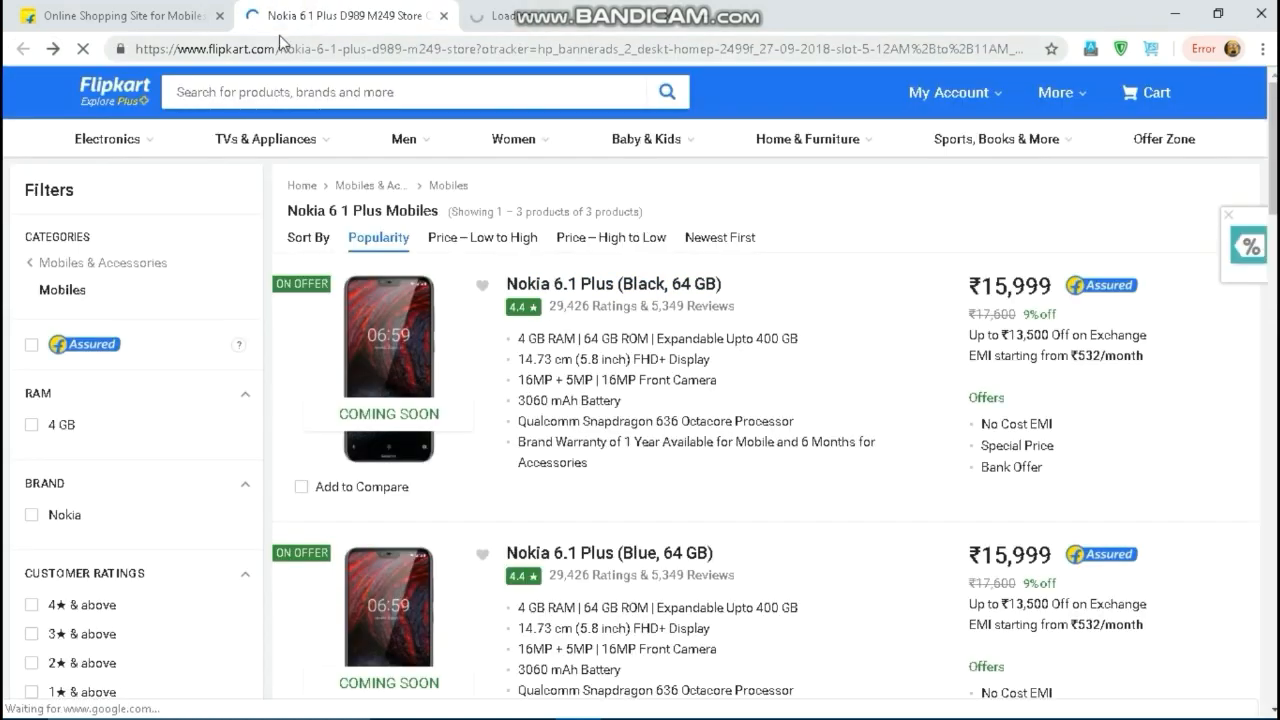
- Select the Nokia 6.1 Plus (Black, 64 GB) listing at ₹15,999
{"action": "left_click", "coordinate": [612, 284]}
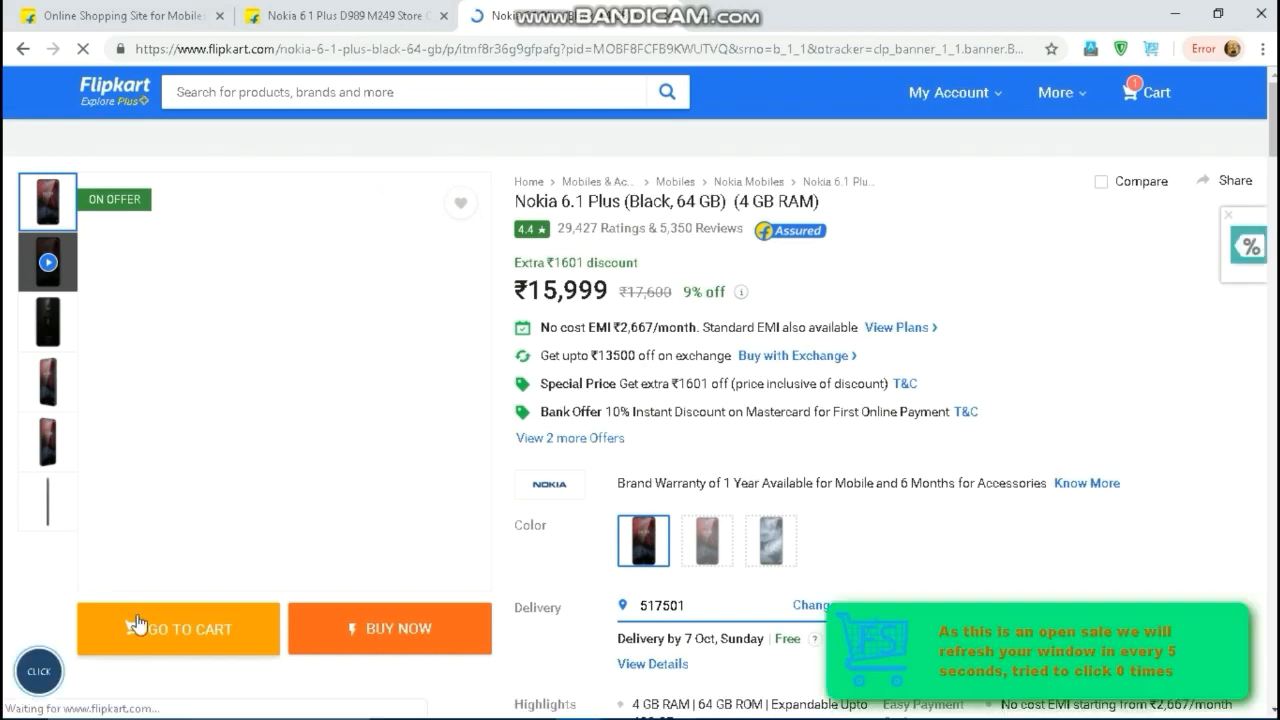
- Add the Nokia 6.1 Plus to the cart and go to the cart for checkout
{"action": "left_click", "coordinate": [1148, 92]}
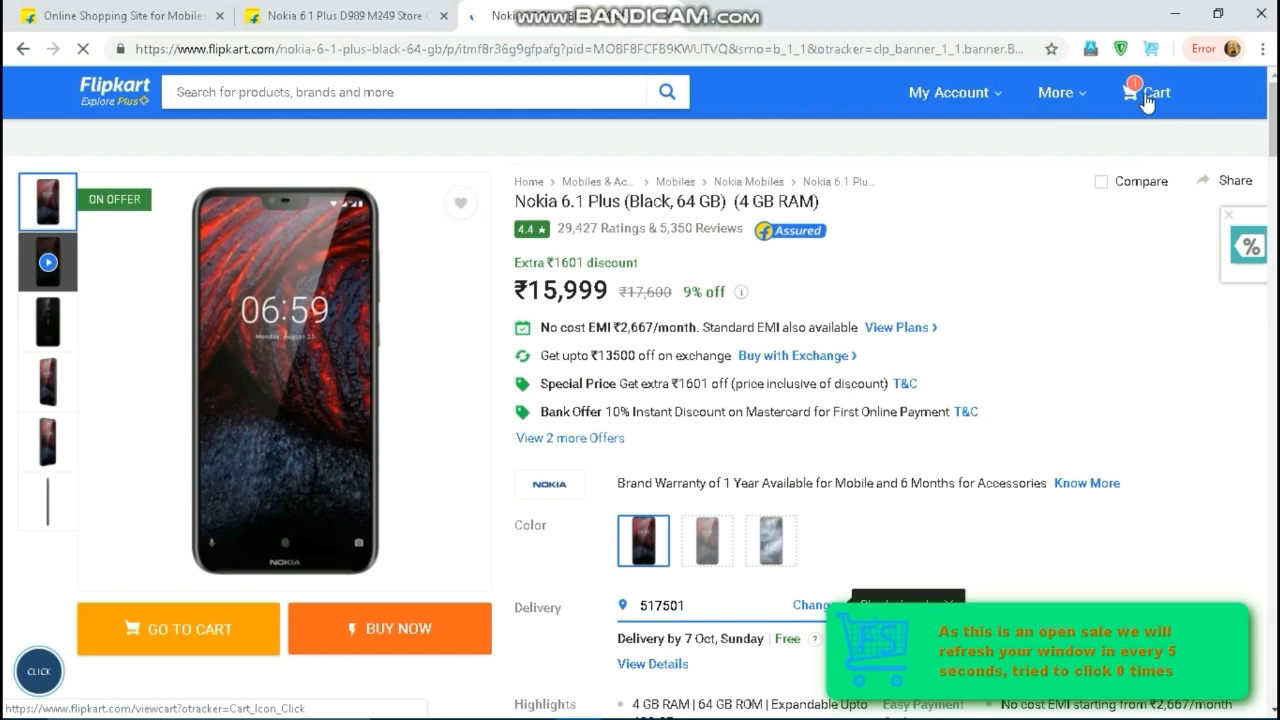
{"action": "left_click", "coordinate": [388, 628]}
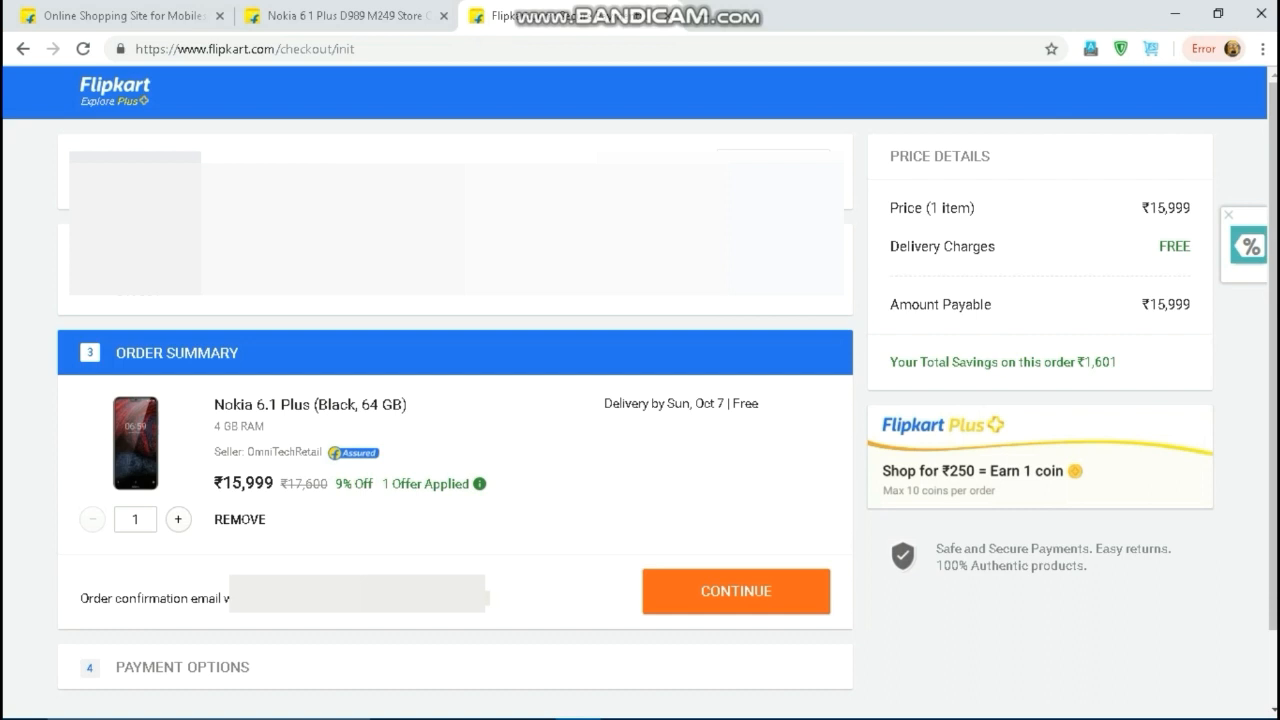
{"action": "mouse_move", "coordinate": [1060, 596]}
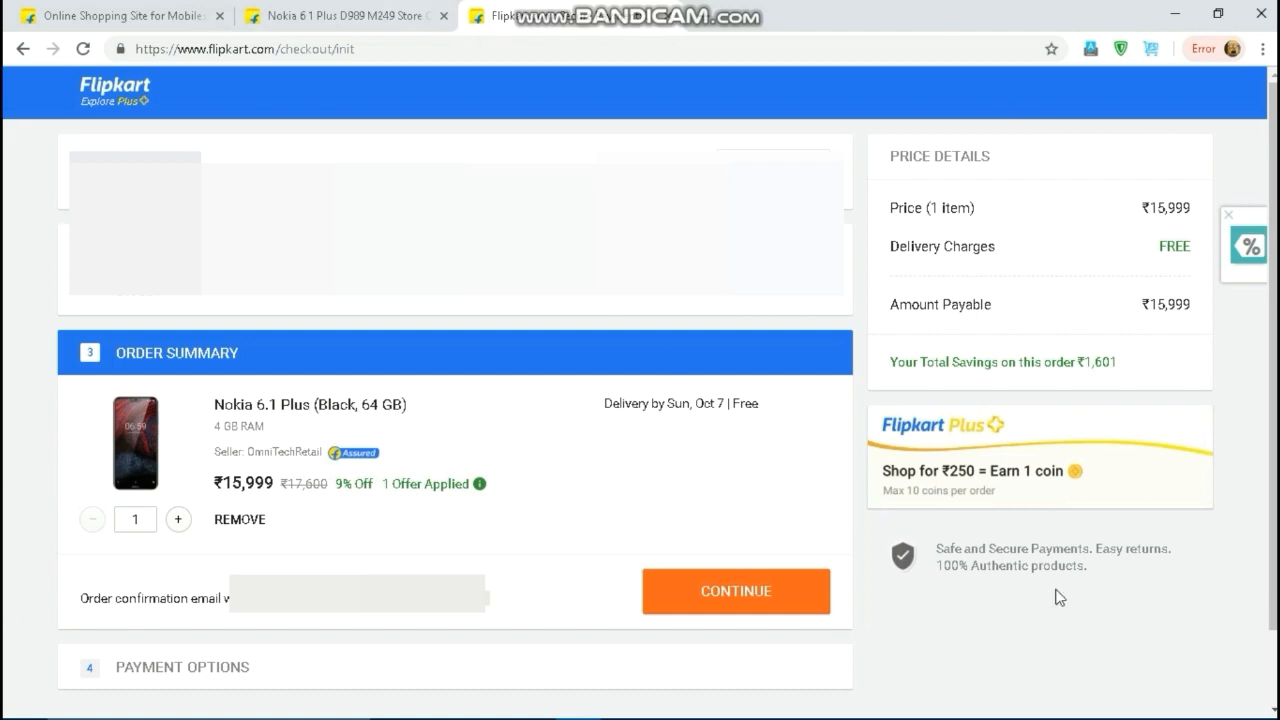
{"action": "mouse_move", "coordinate": [1000, 556]}
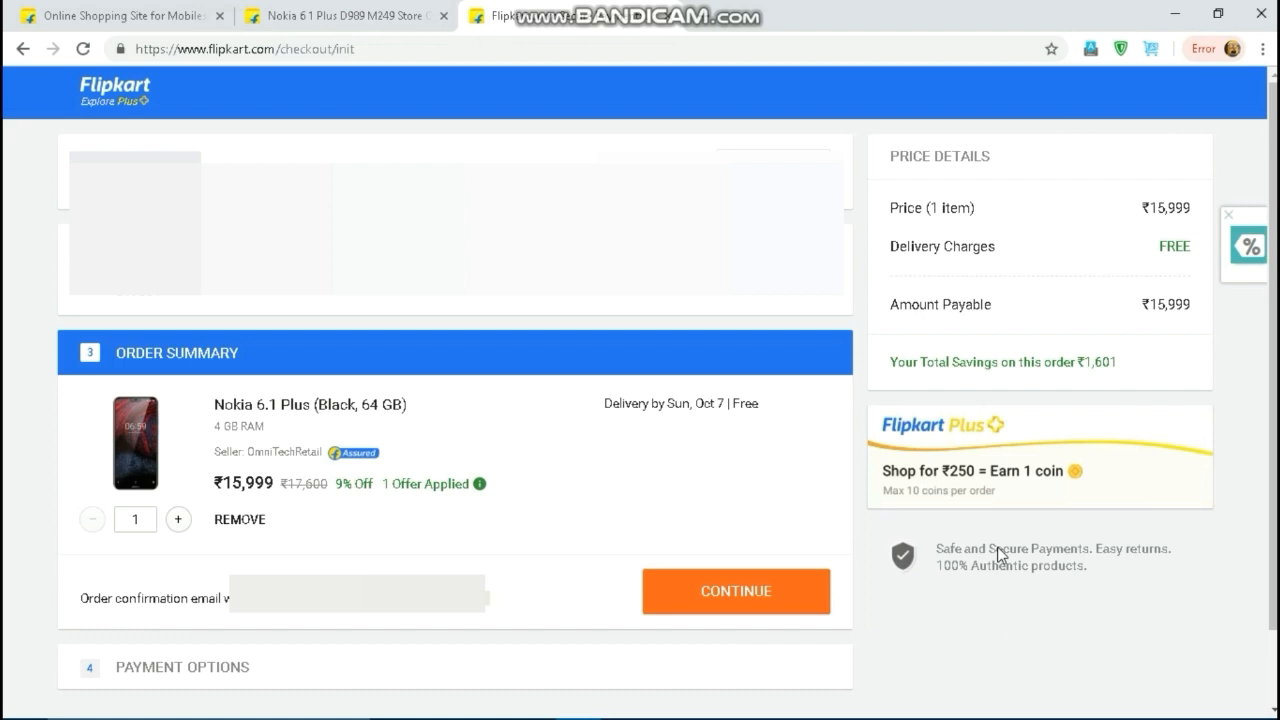
{"action": "mouse_move", "coordinate": [644, 360]}
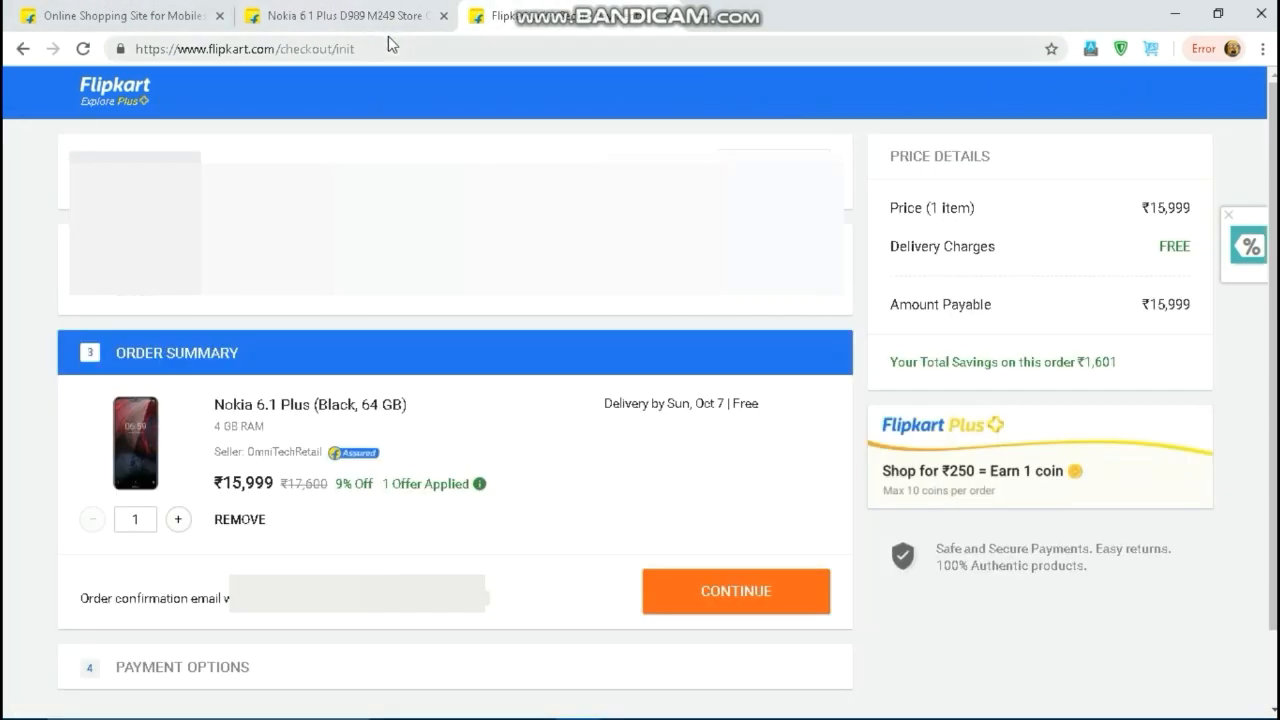
{"action": "mouse_move", "coordinate": [528, 72]}
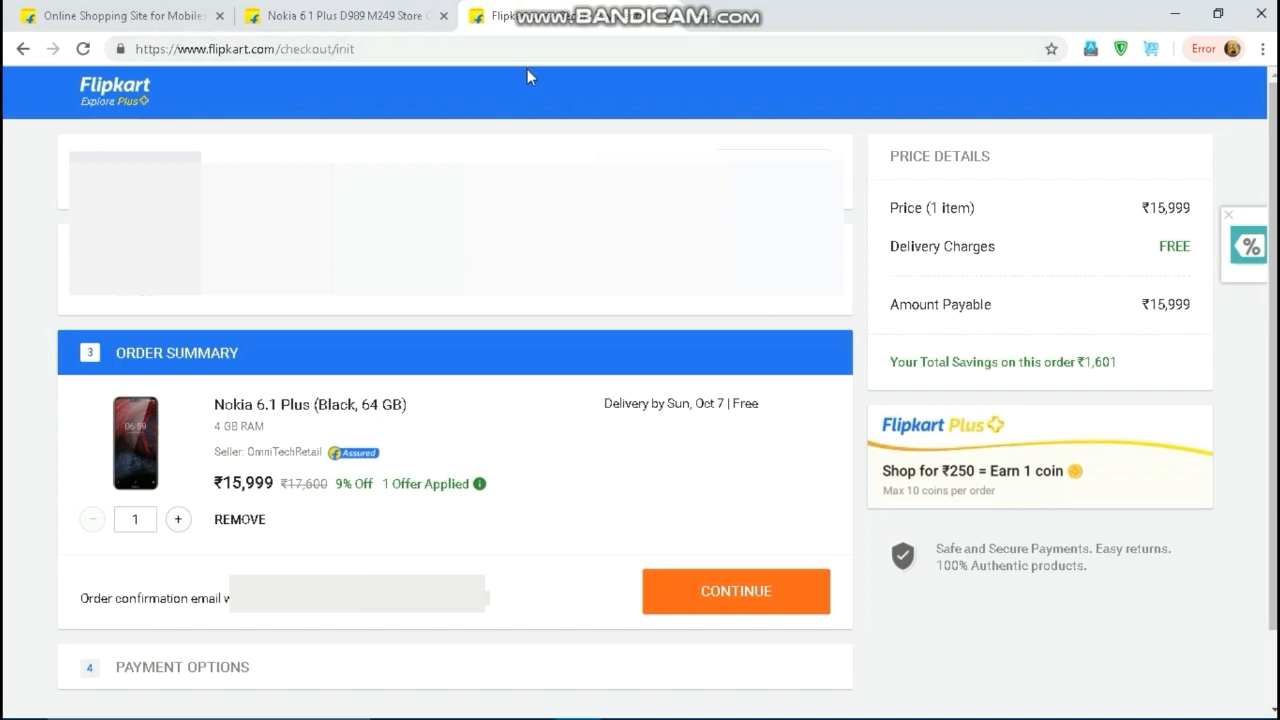
{"action": "mouse_move", "coordinate": [370, 10]}
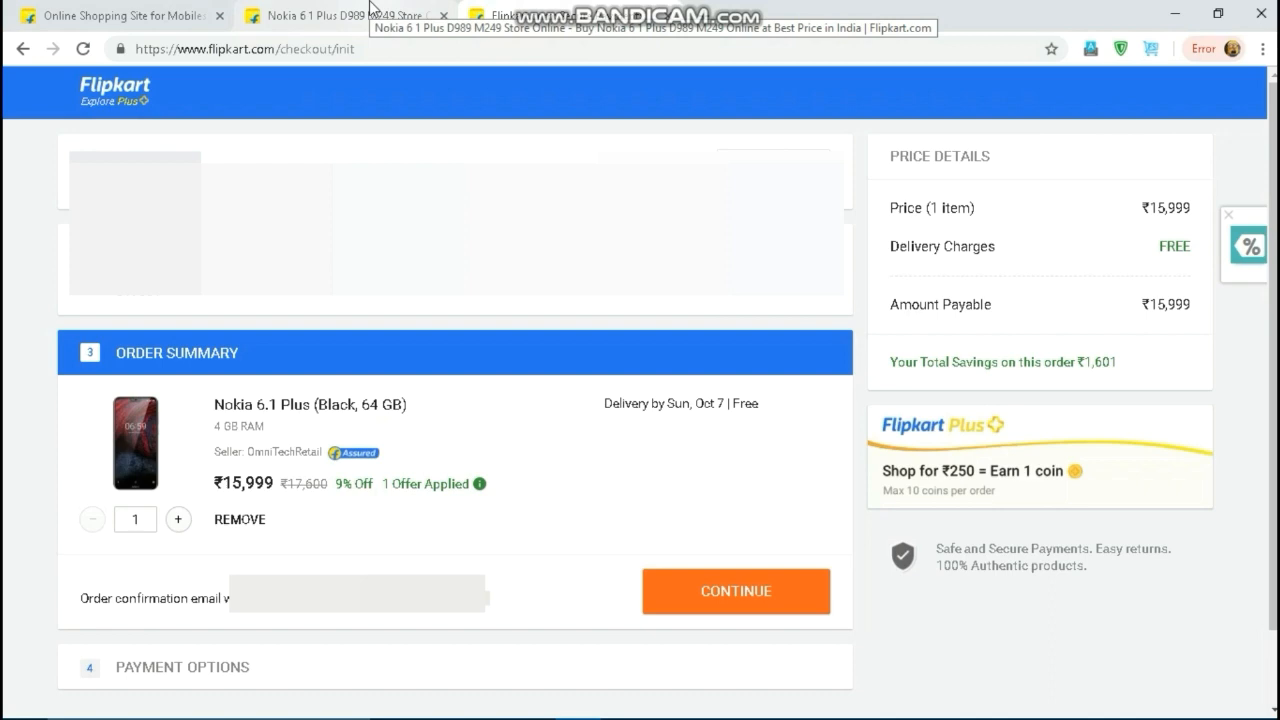